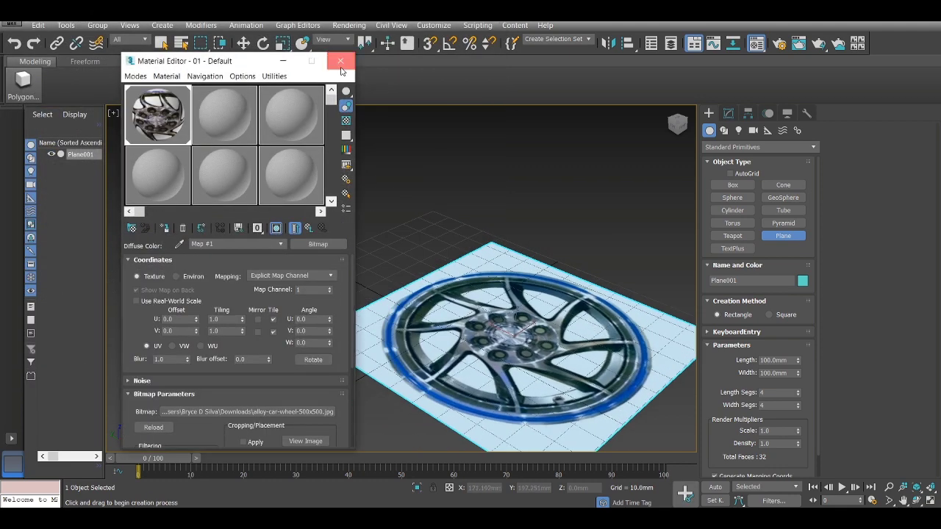
- Close the Material Editor, freeze the reference plane in Object Properties, and deselect it
click(341, 61)
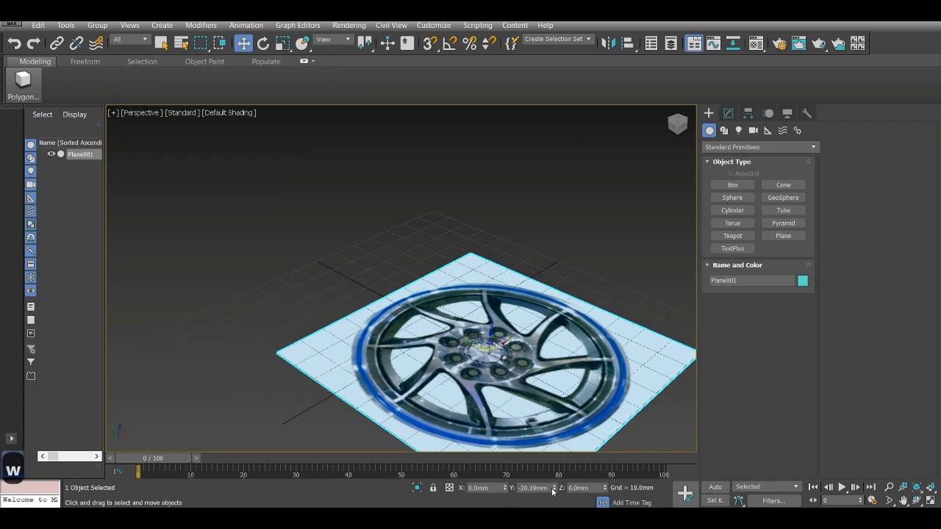
key(Alt+w)
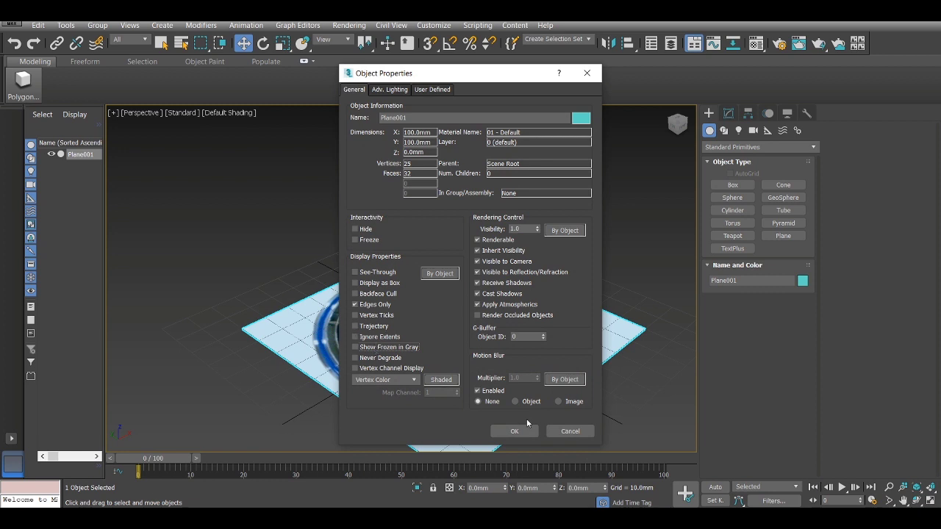
click(356, 240)
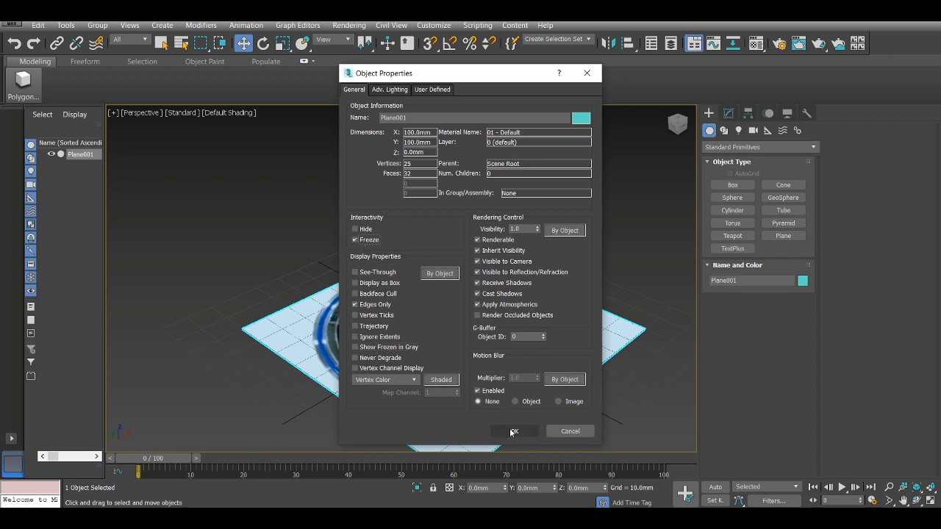
click(513, 431)
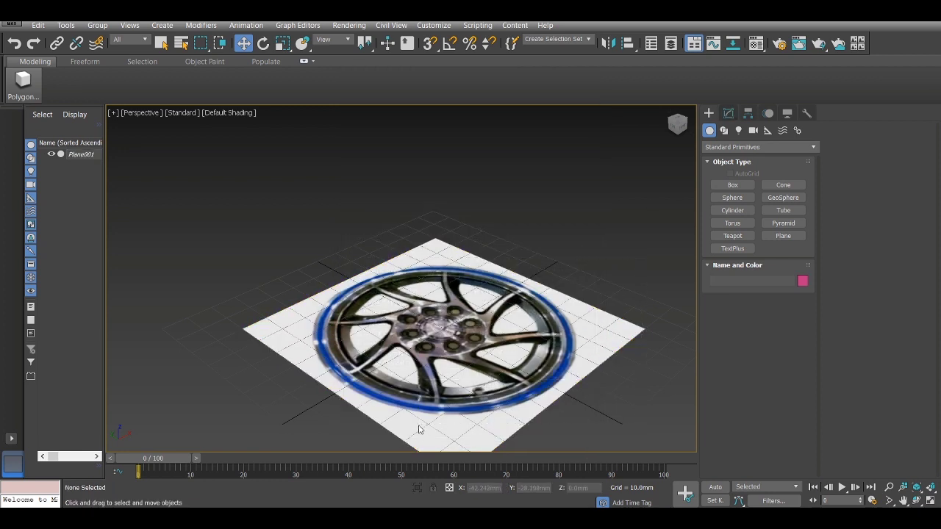
click(732, 210)
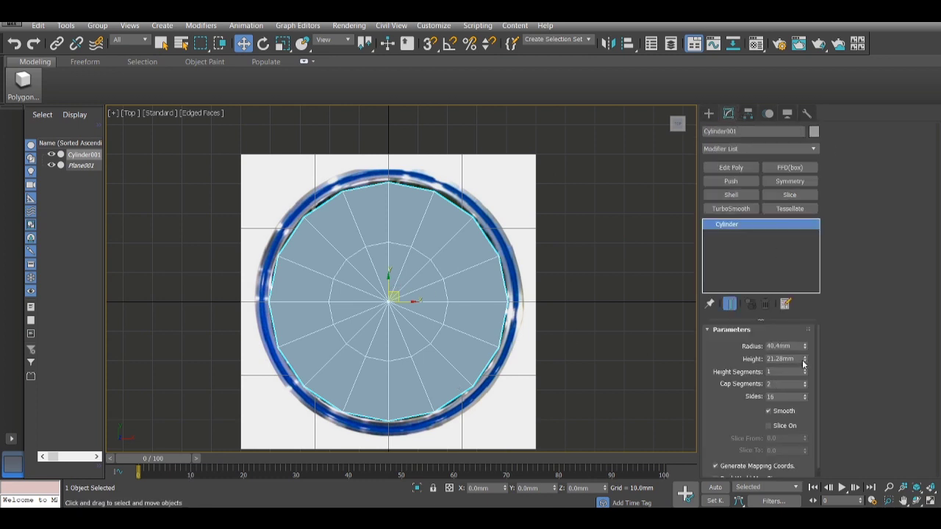
- Widen the 16-sided cylinder to fit the rim and add an Edit Poly modifier
drag(803, 347, 803, 341)
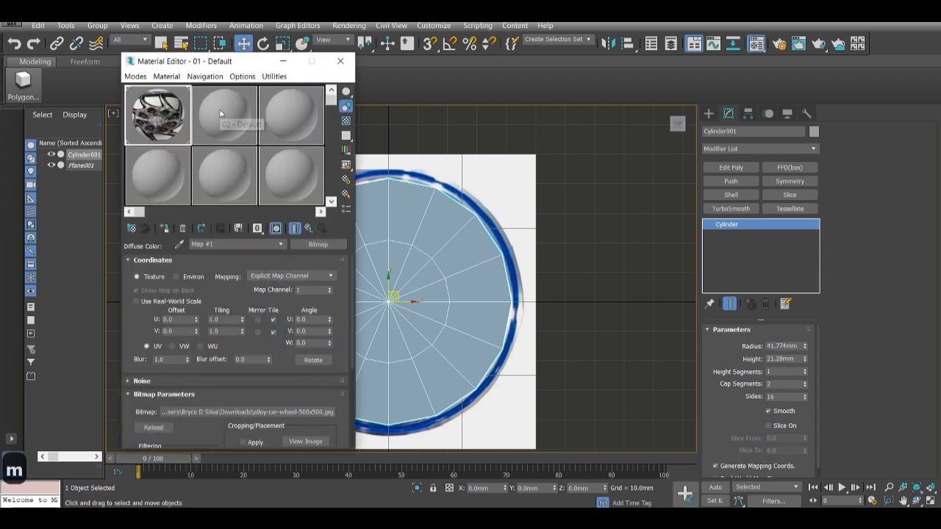
click(224, 114)
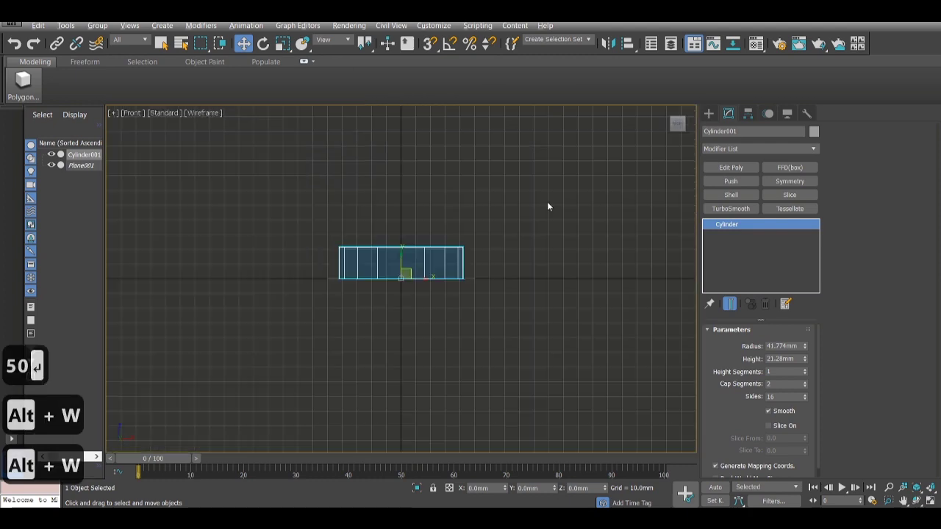
click(731, 167)
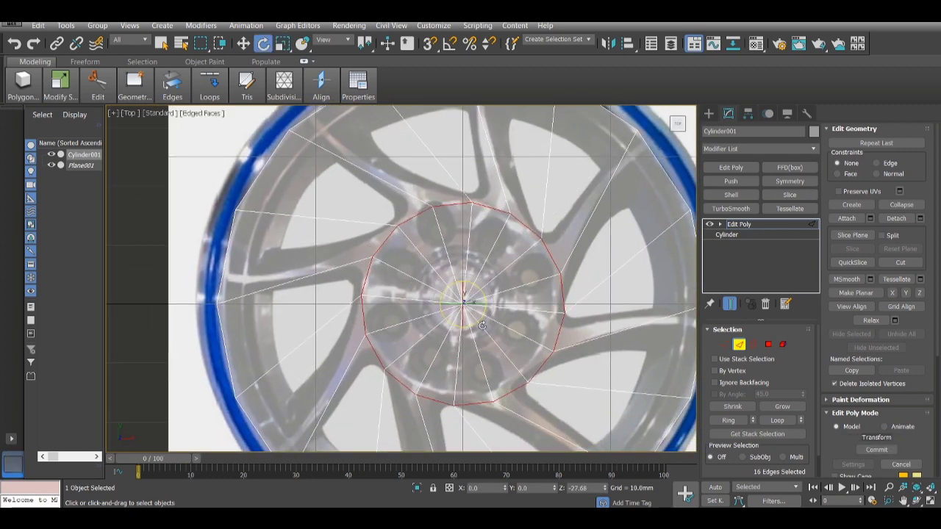
- Delete every cylinder face except the one pie sector over a spoke
key(ctrl+z)
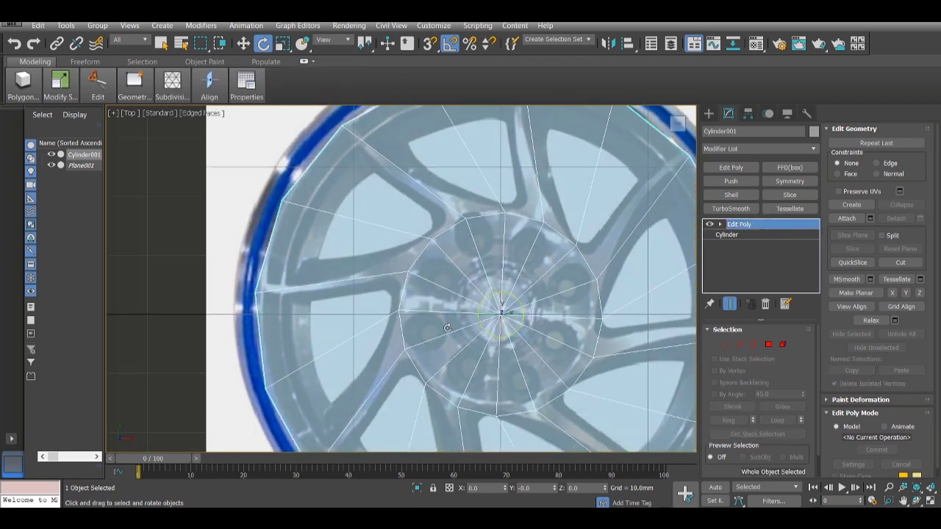
key(Delete)
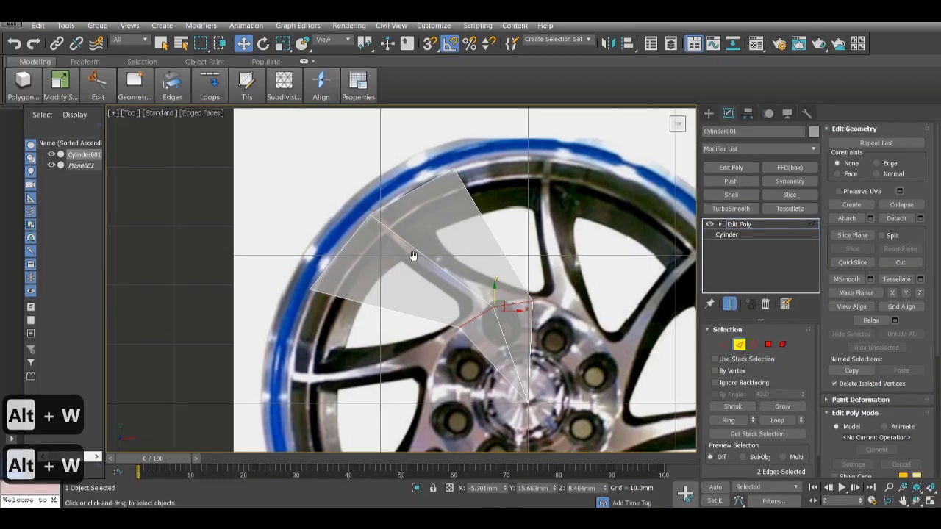
key(ctrl+z)
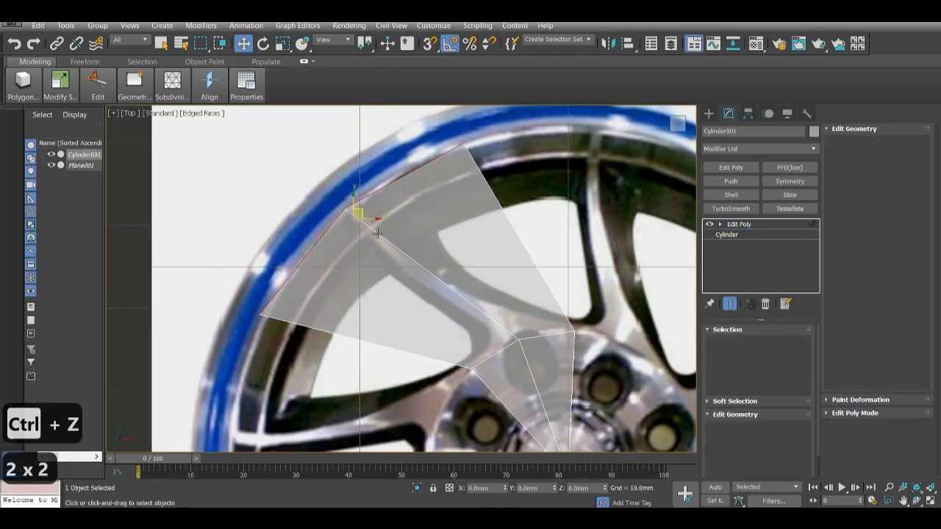
right_click(470, 286)
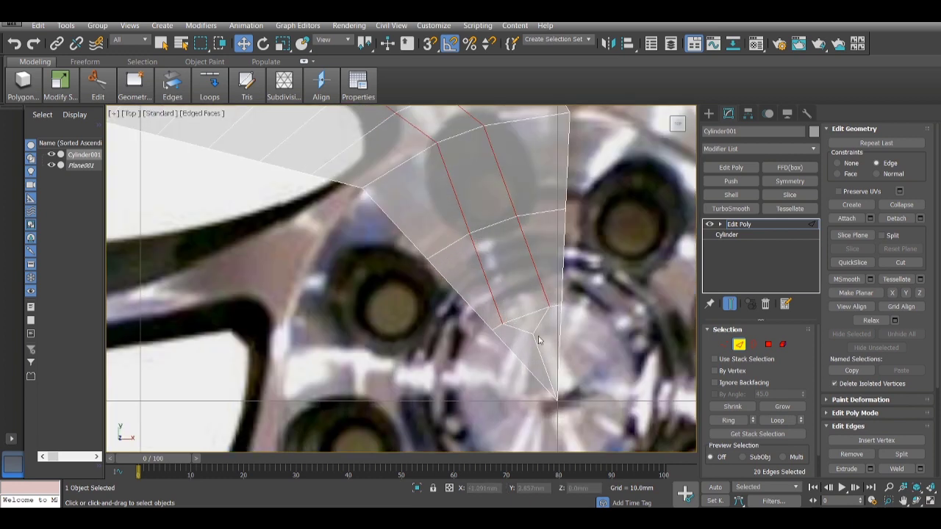
- Extrude the wedge's border edges into a rim wall and inspect it in a maximized Front view
right_click(540, 340)
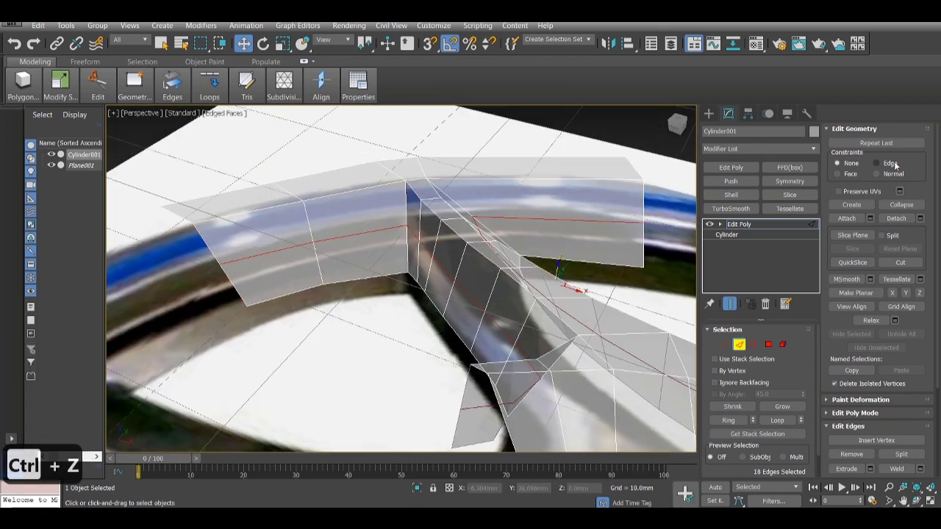
click(876, 163)
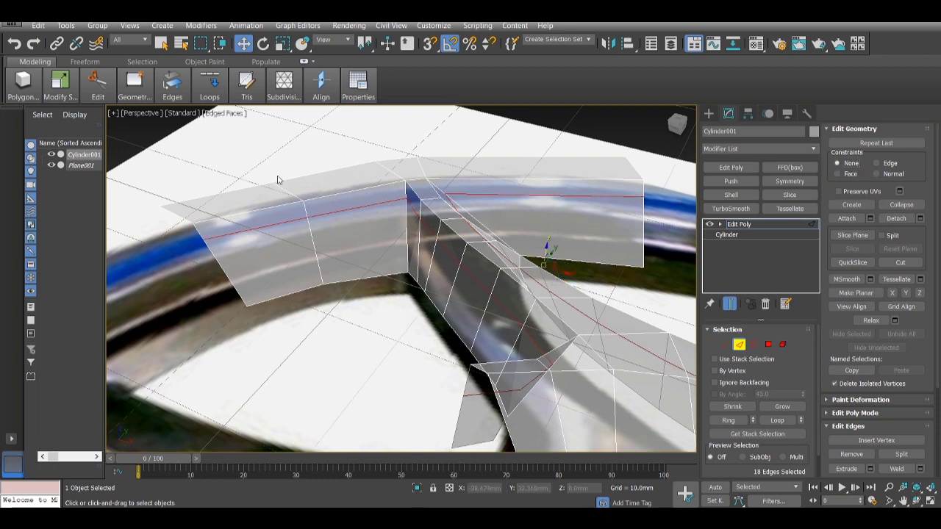
key(Alt+w)
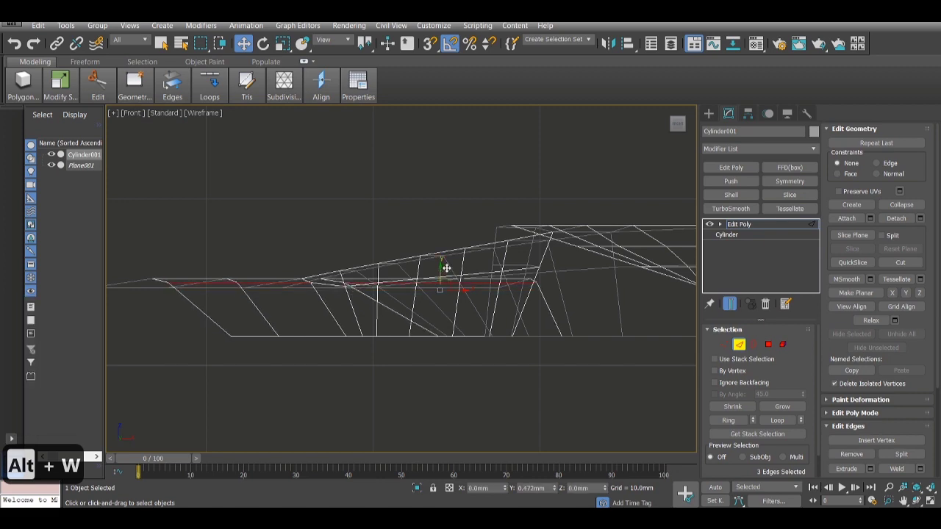
- Return to four viewports and adjust the spoke's downward slope toward the hub
key(alt+w)
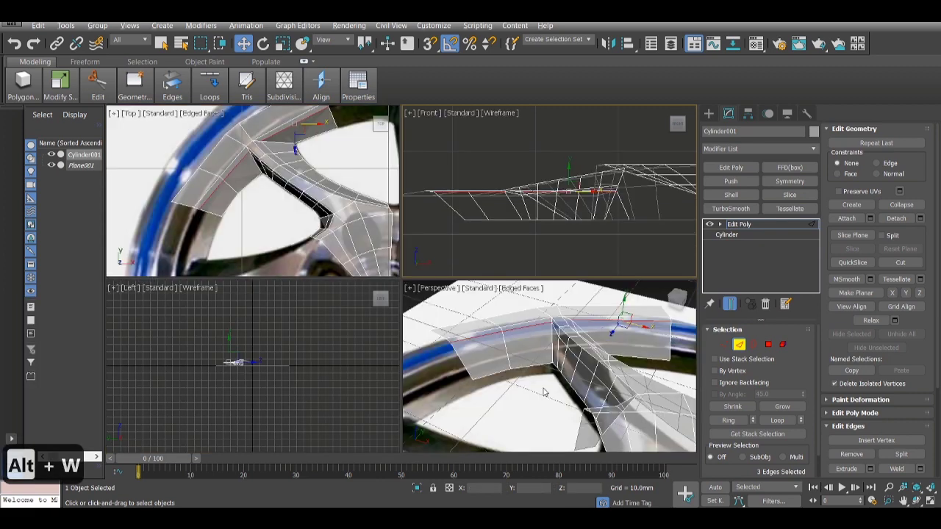
key(Alt+W)
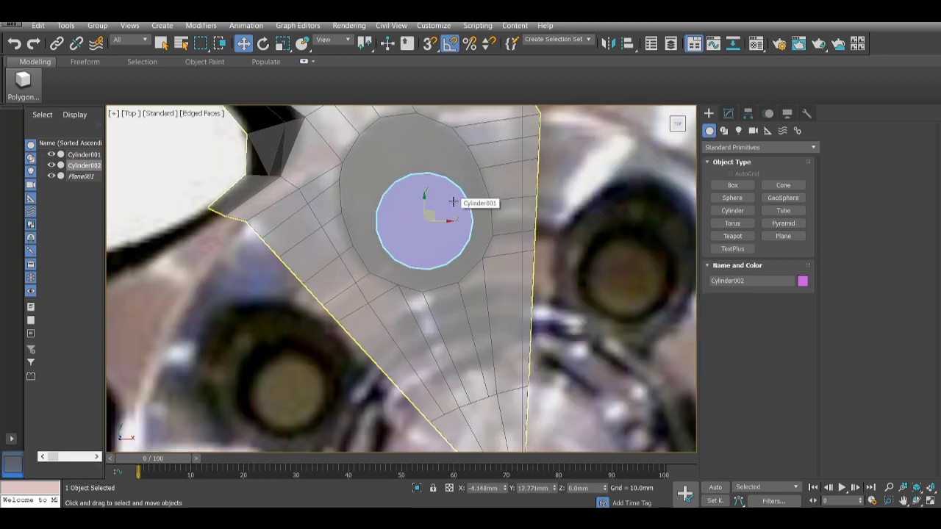
mouse_move(401, 158)
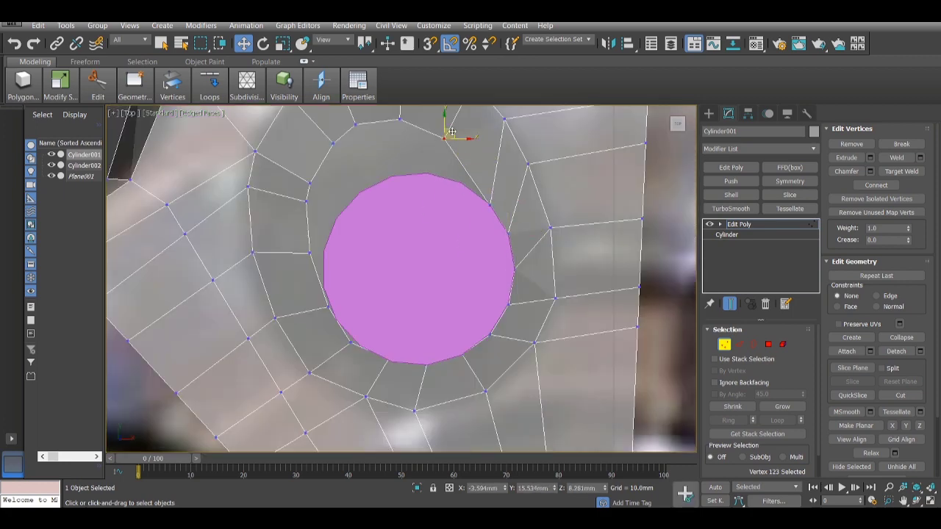
- Attach the small hub cylinder to Cylinder001 and weld it into a round hub face
key(Alt+w)
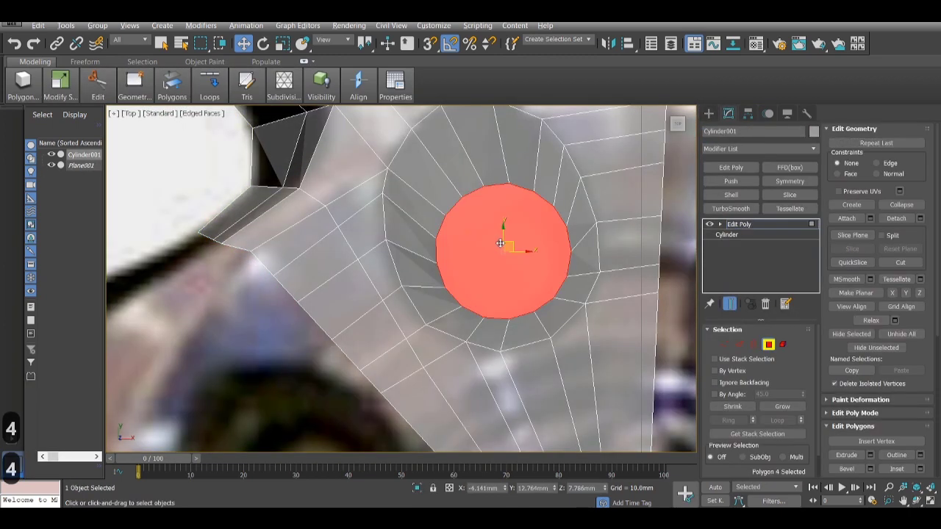
- Extrude the round hub polygon downward into a short recessed center cap
key(alt+w)
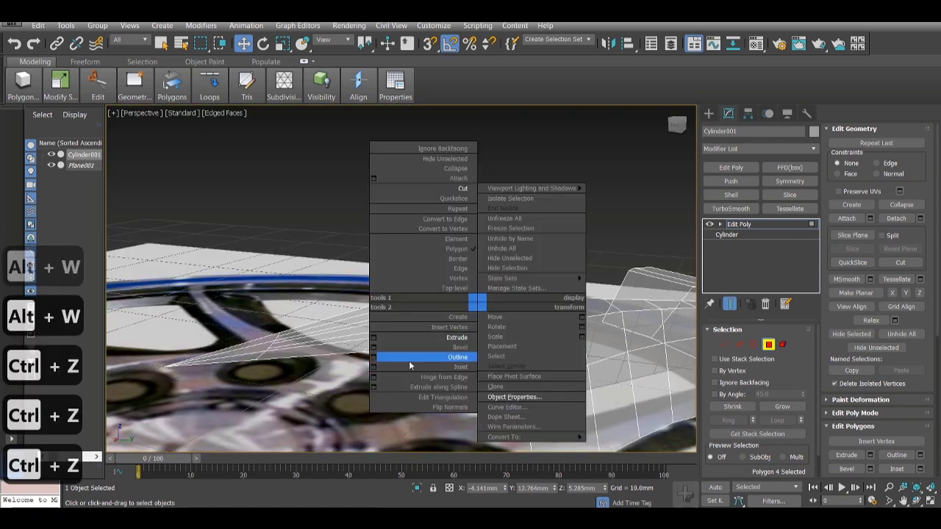
click(456, 336)
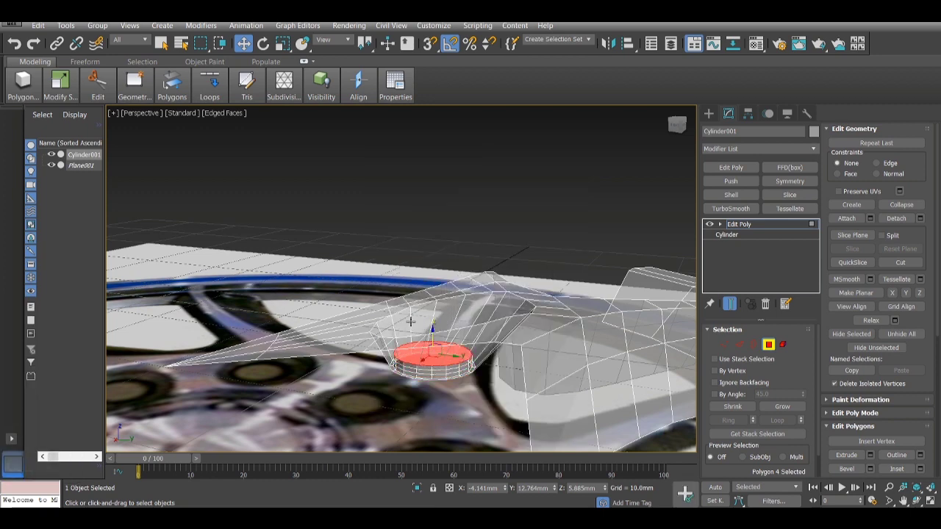
key(alt+w)
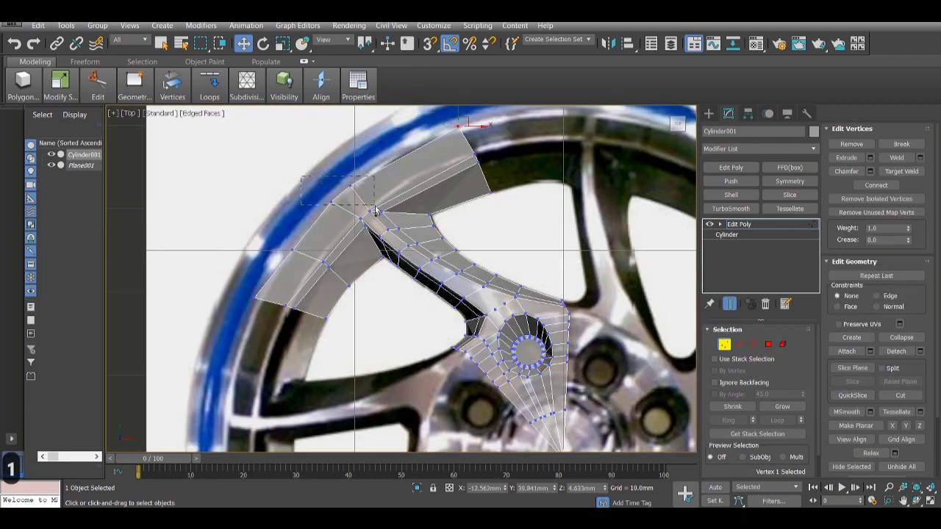
key(alt+w)
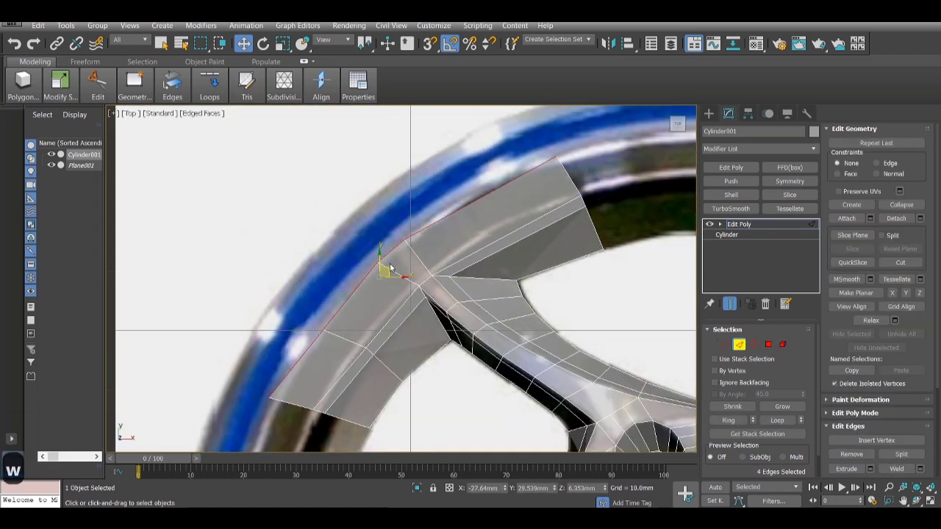
key(ctrl+z)
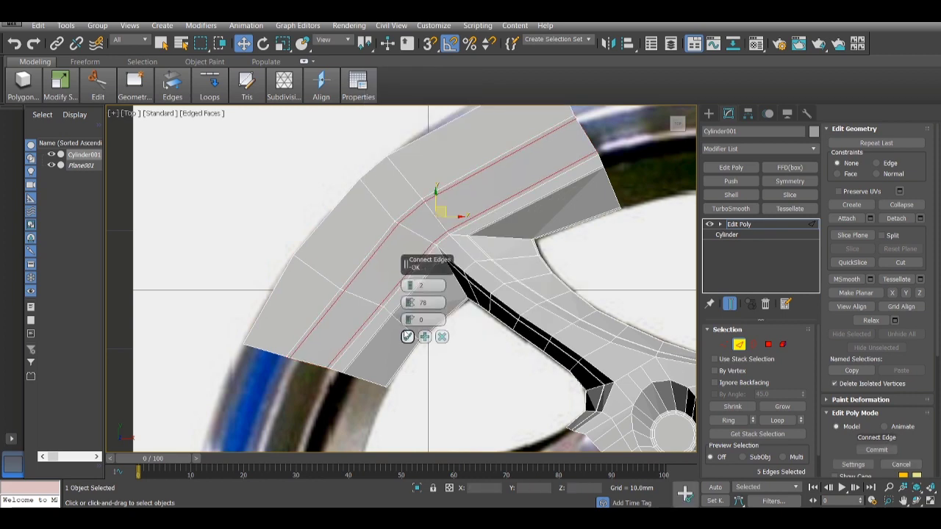
- Connect rim edges into two extra loops and add one loop at the spoke junction
right_click(463, 257)
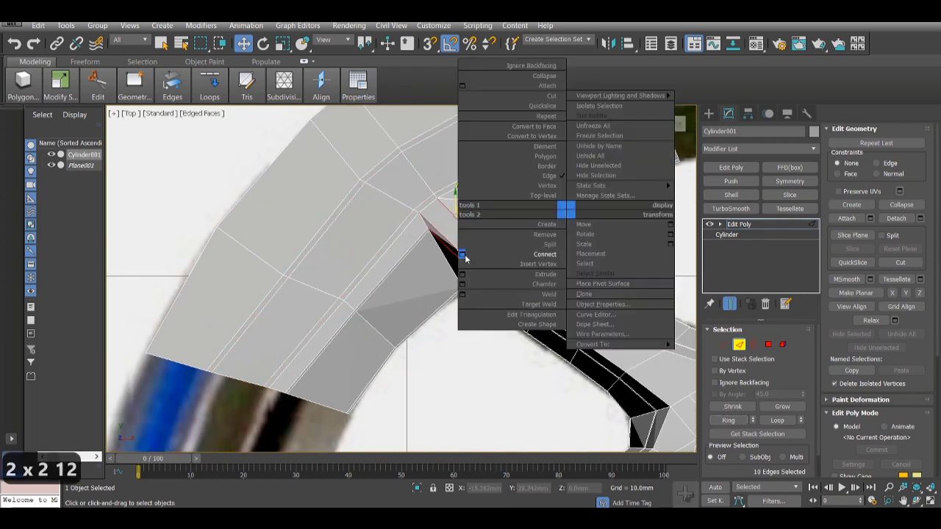
click(545, 253)
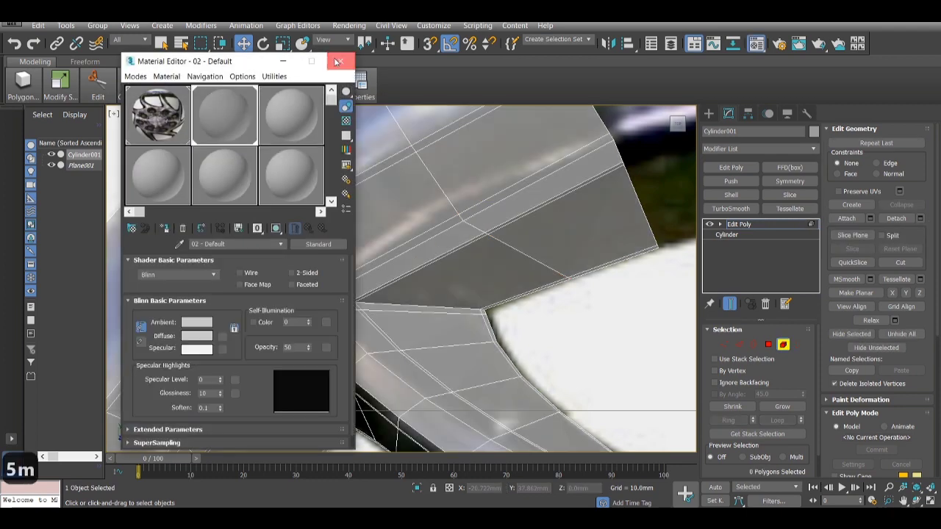
click(339, 61)
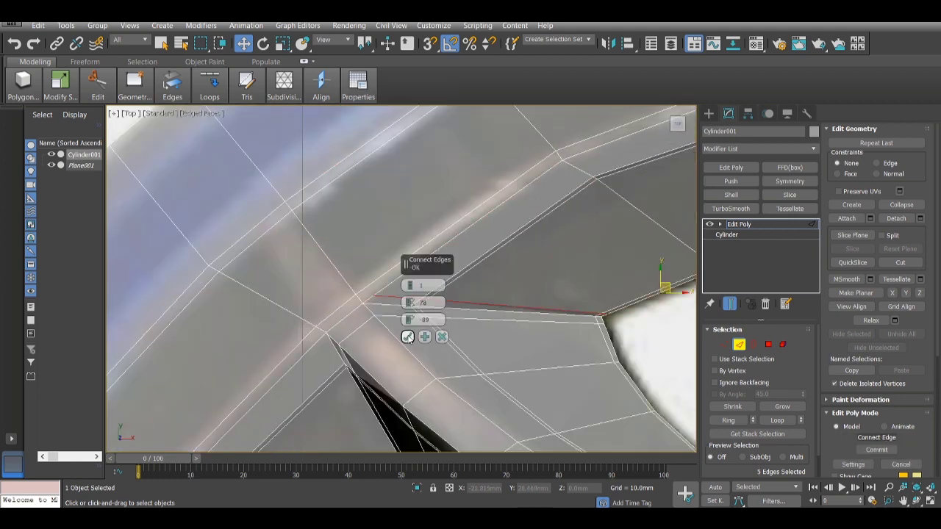
click(408, 337)
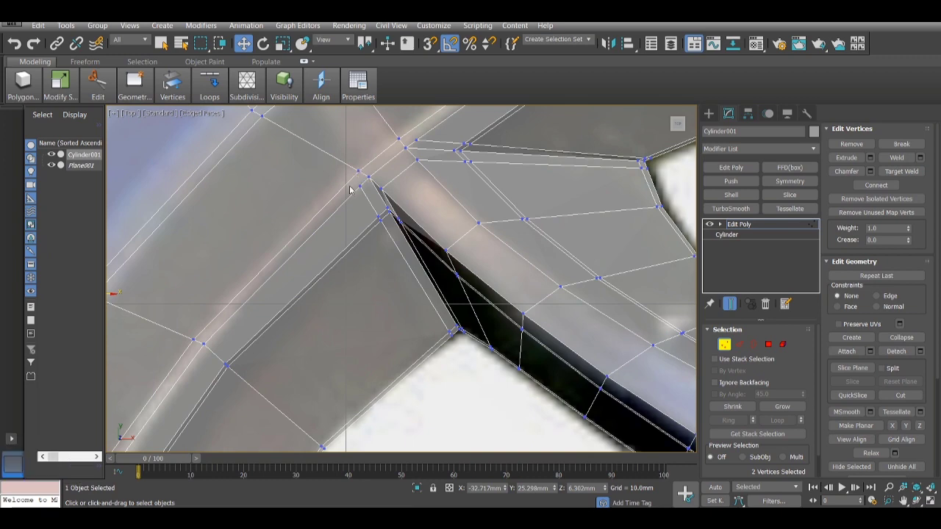
- Reposition the spoke–rim junction vertices using Soft Selection and Move in Perspective
right_click(368, 202)
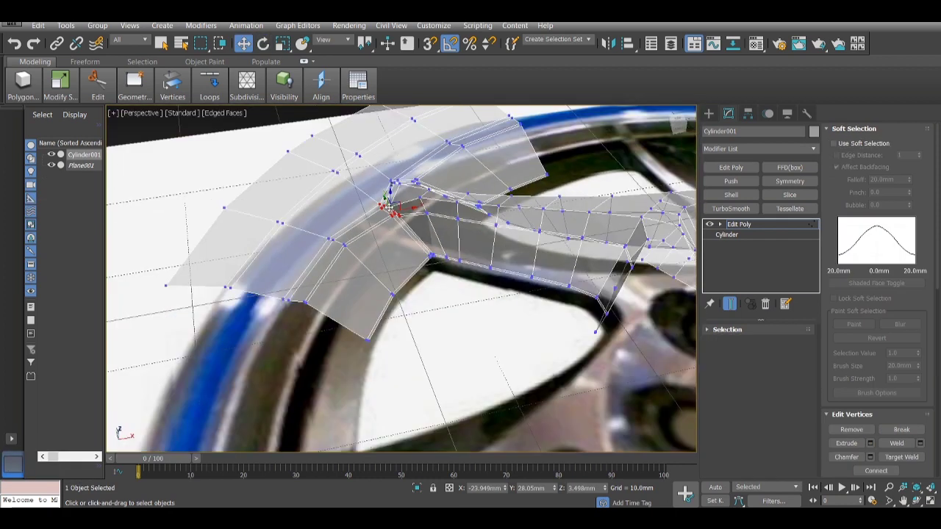
key(ctrl+z)
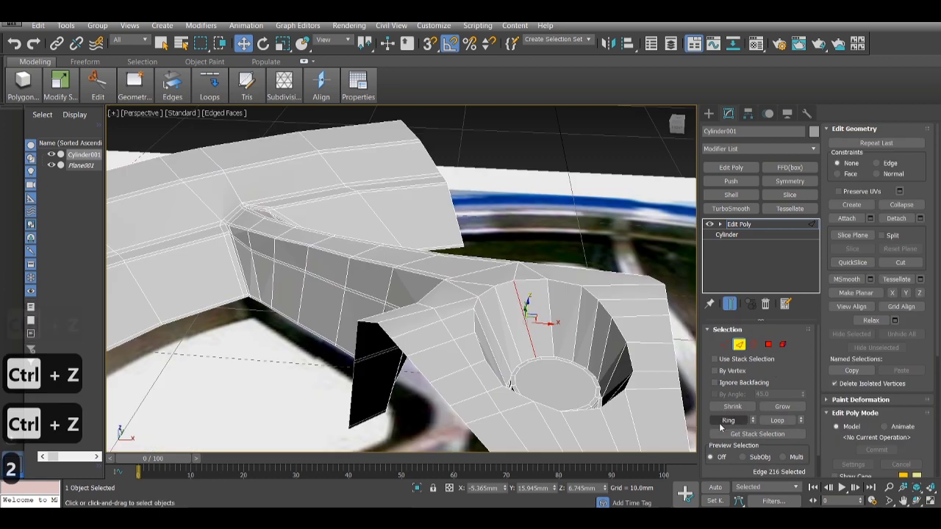
- Ring-select the edges around the hub bowl and connect them with 2 segments
click(727, 420)
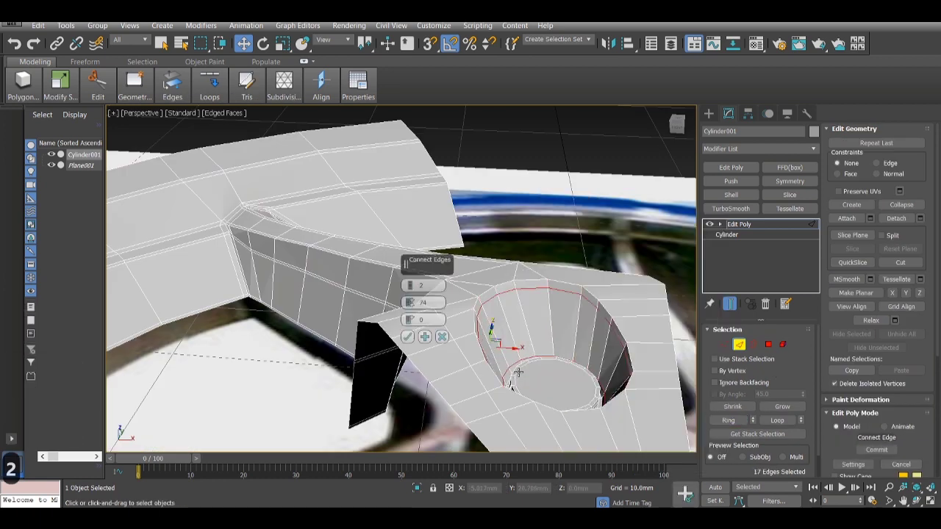
click(406, 336)
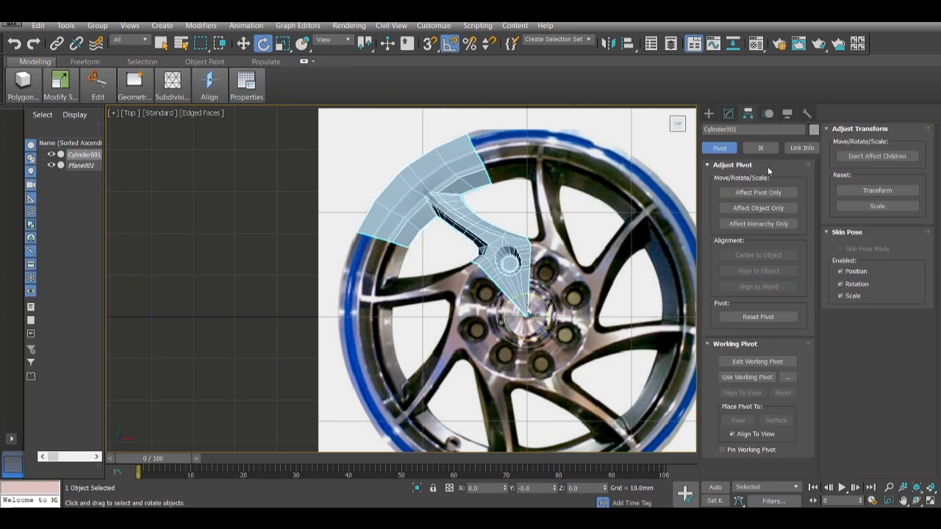
- Place a custom working pivot at the wheel centre for rotating spoke copies
click(757, 361)
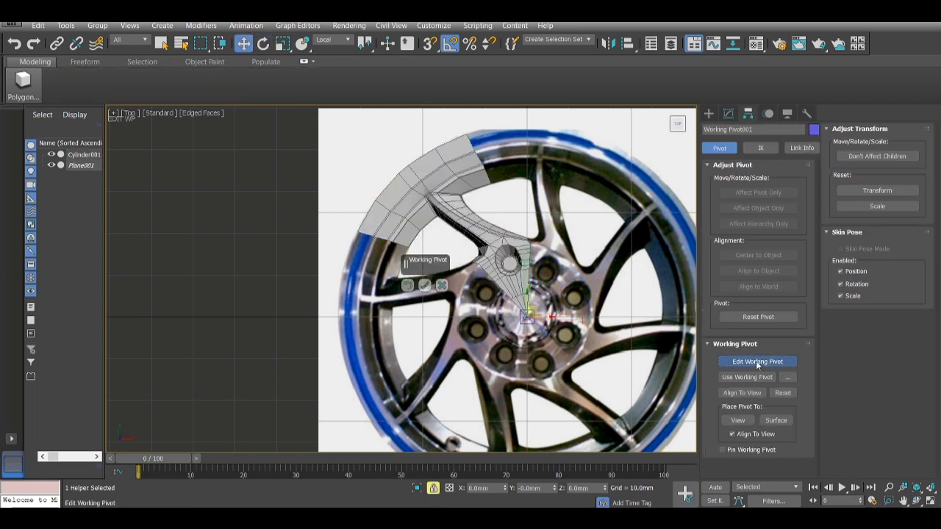
click(758, 361)
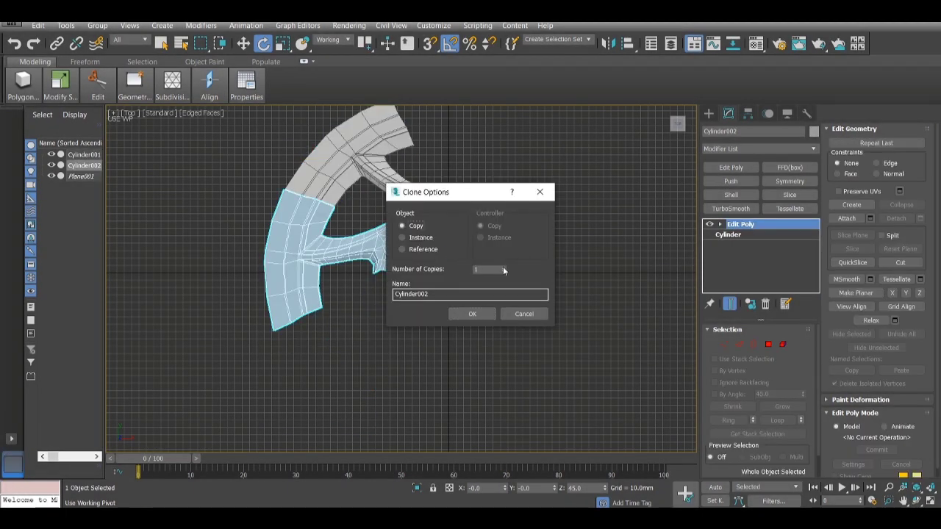
- Set the number of spoke copies in Clone Options
click(472, 314)
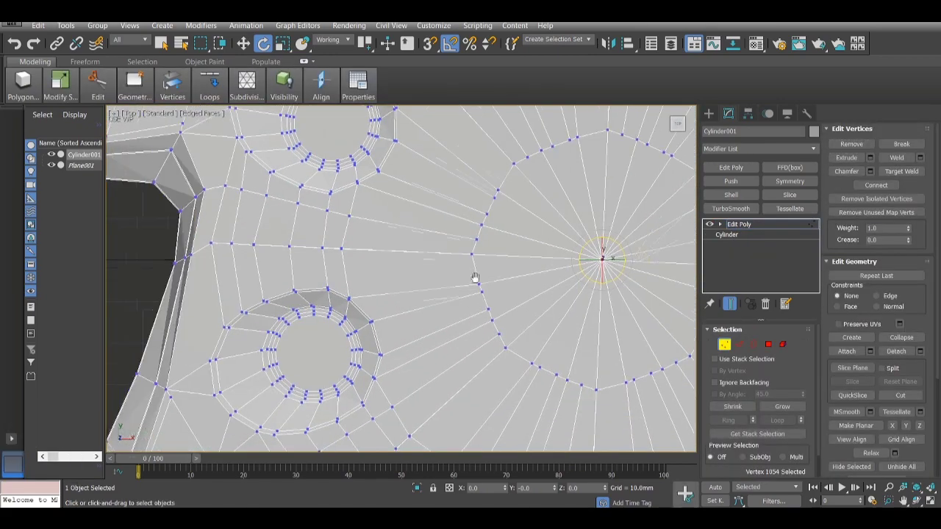
- Weld seam vertices at a threshold near 0.14 mm, reducing vertices from 2761 to 2605
scroll(down, 3)
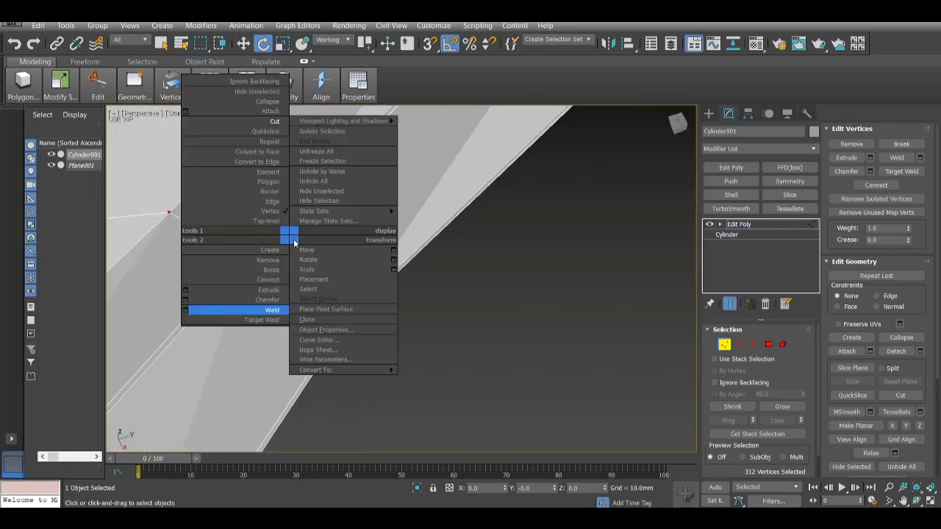
click(272, 310)
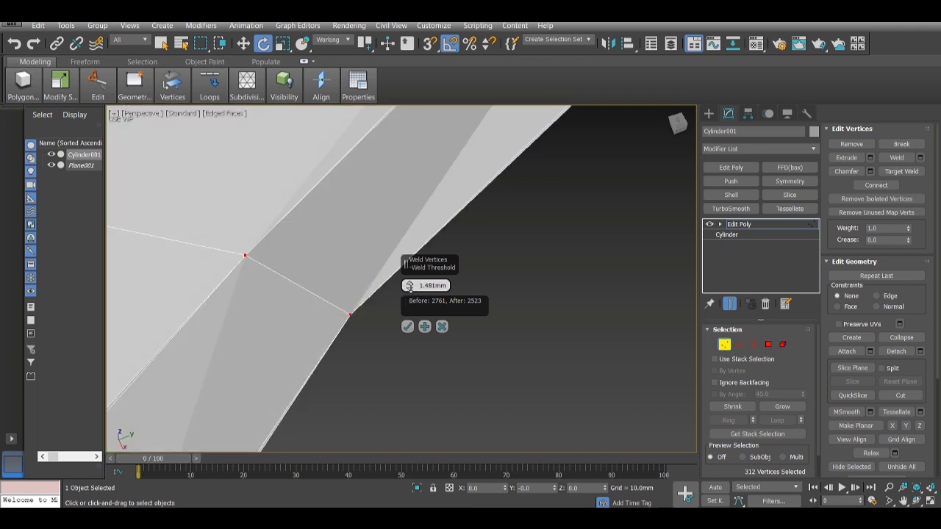
drag(410, 285, 410, 308)
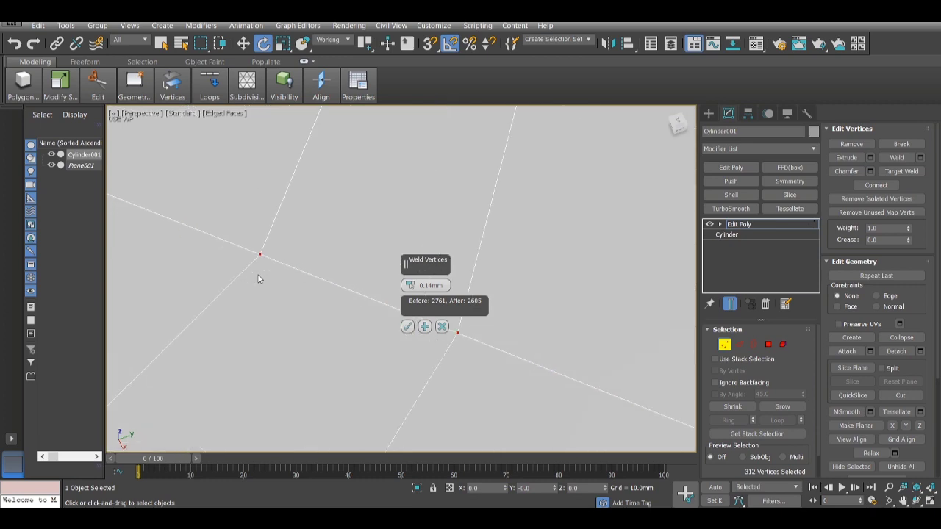
scroll(down, 3)
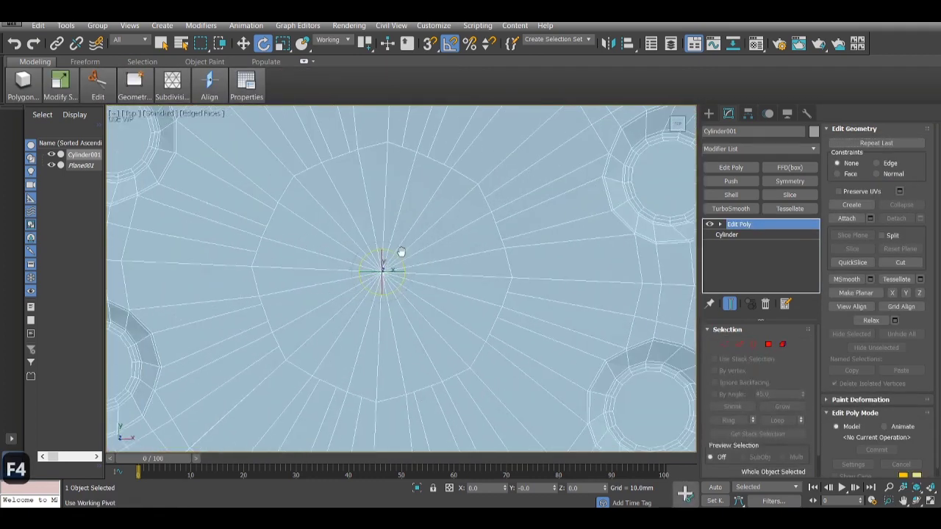
- Select the 24 central hub polygons and delete the selection
click(423, 195)
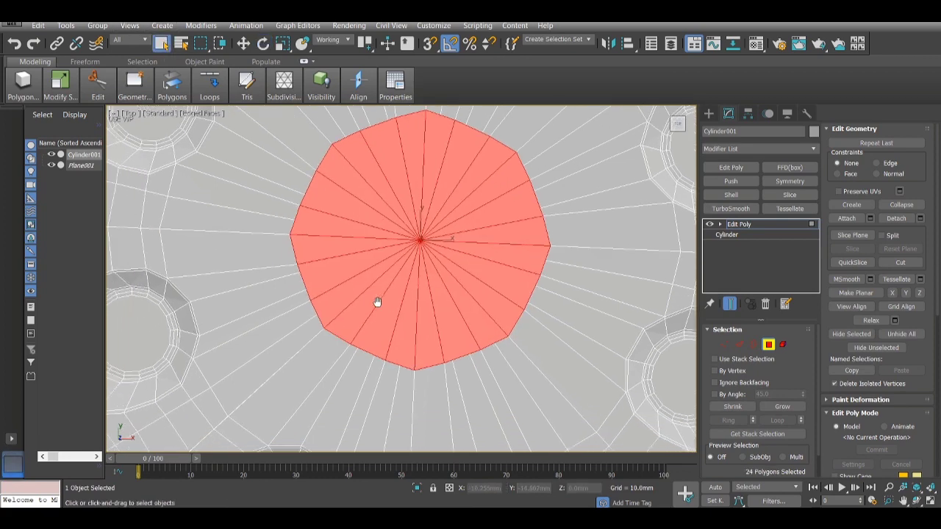
key(Delete)
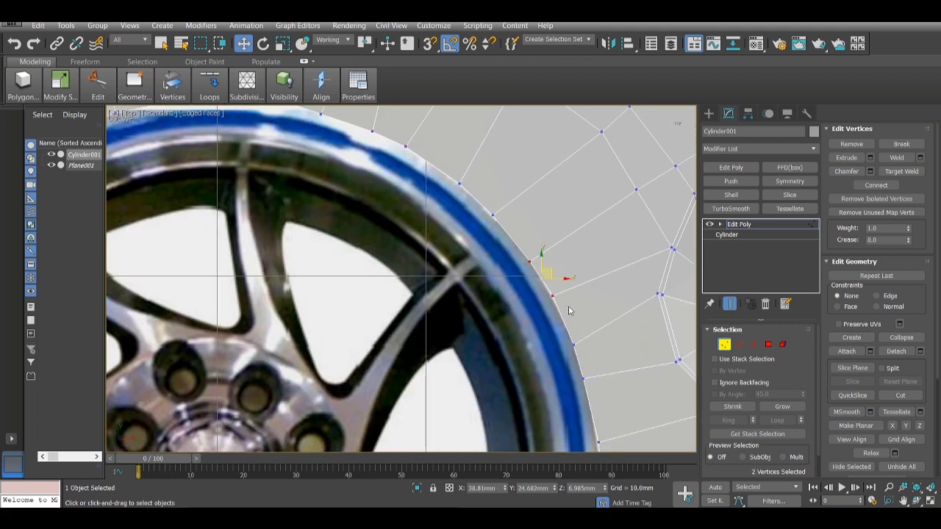
- Switch to edge-level editing on the loop around the centre cap
key(alt+w)
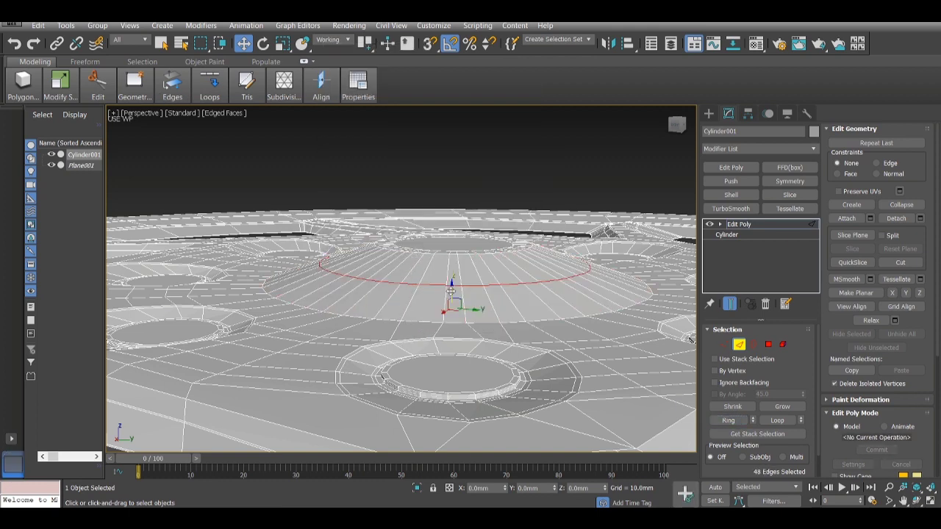
- Connect the selected centre-cap edges into support loops, then apply TurboSmooth to the wheel
key(alt+w)
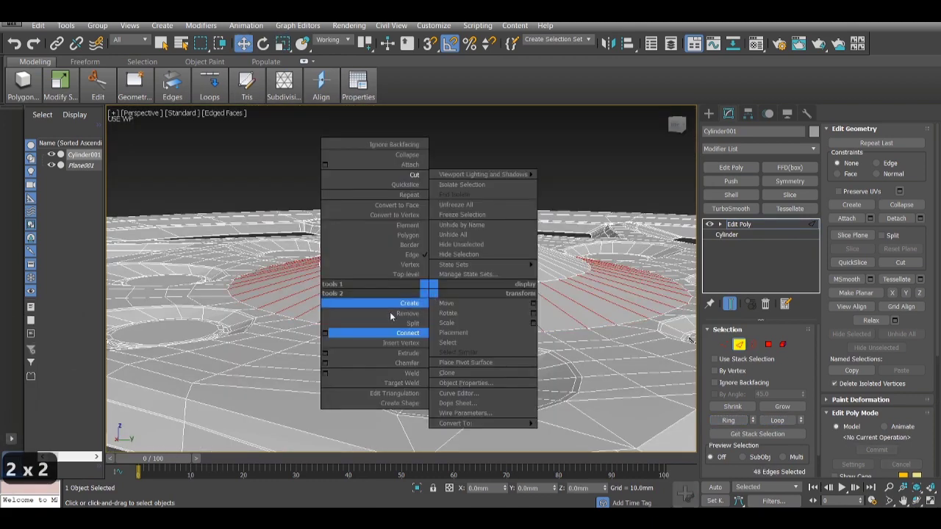
click(407, 333)
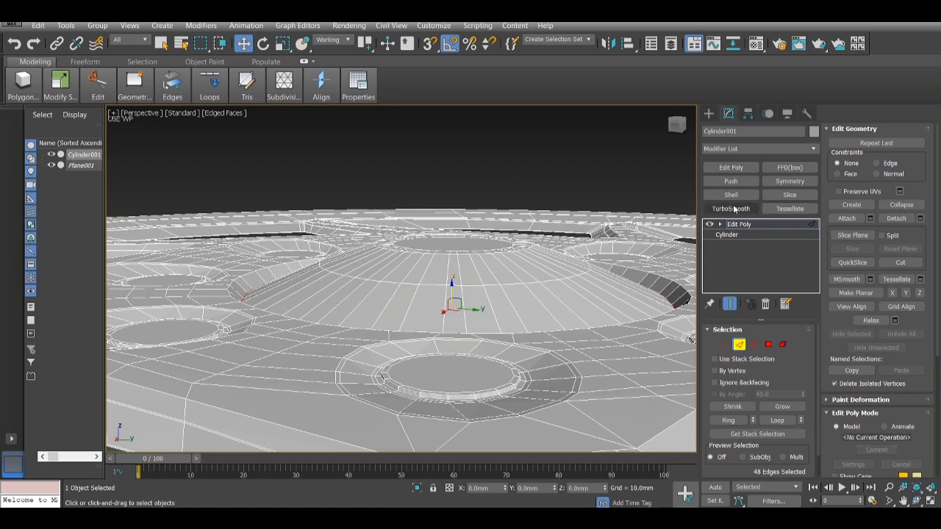
click(730, 208)
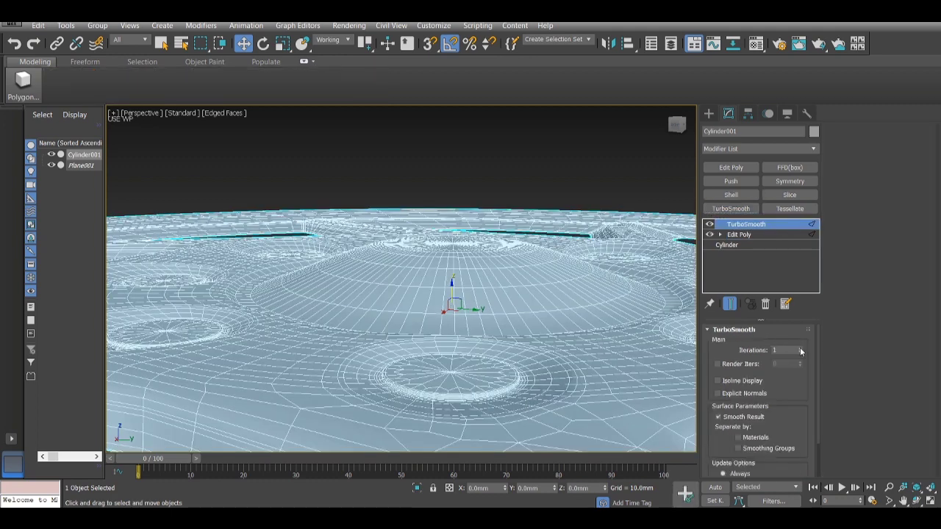
key(Alt+w)
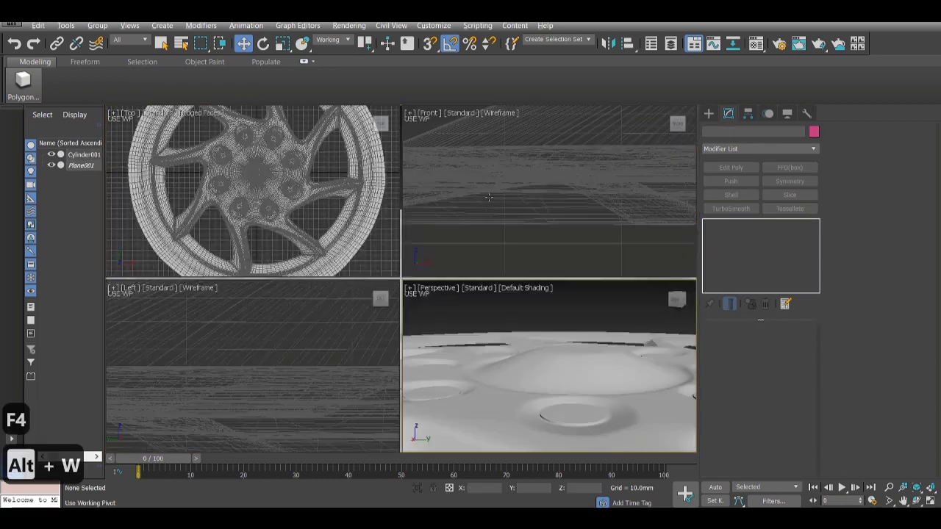
key(alt+w)
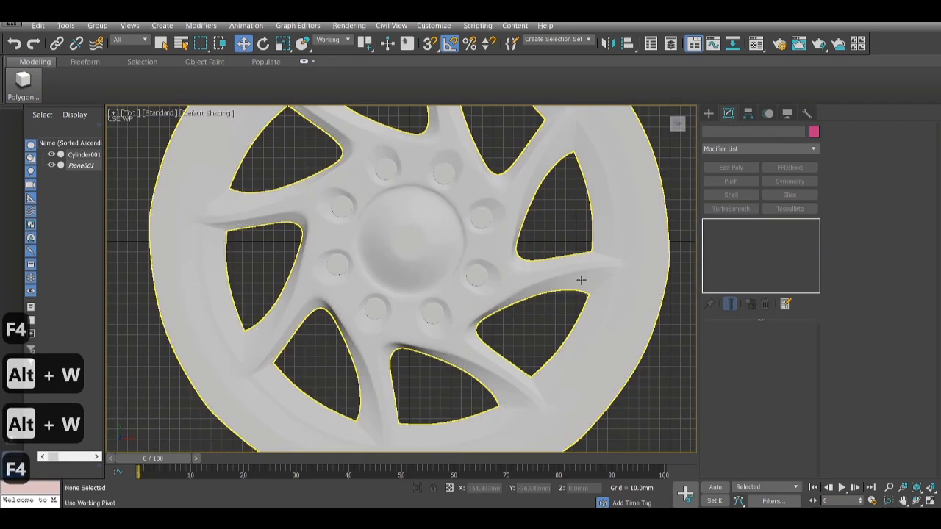